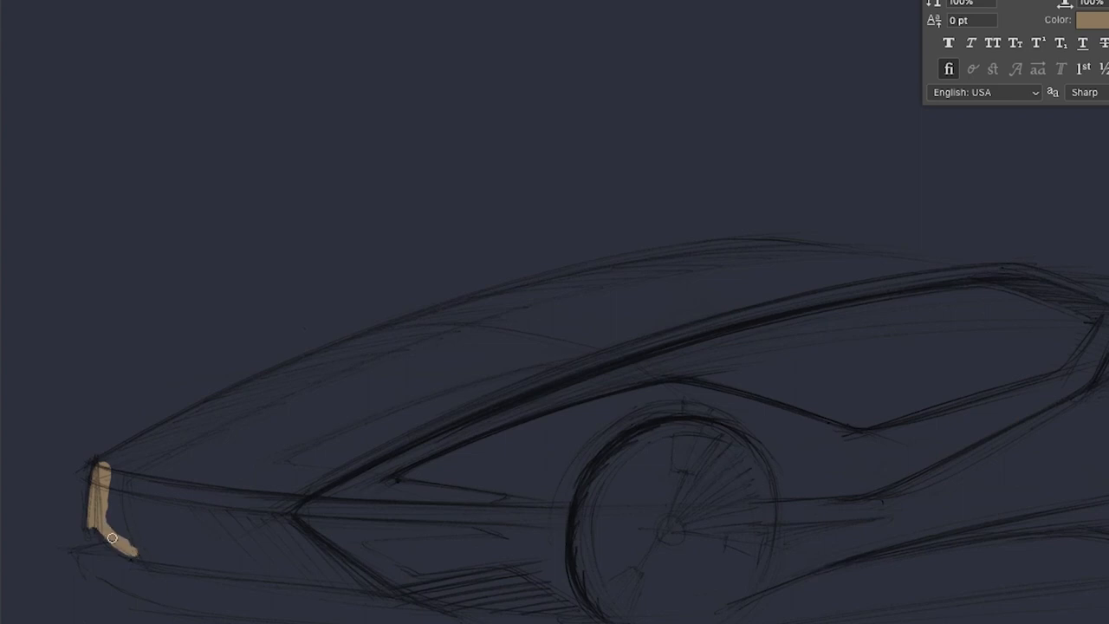
Step: Brush the tan base colour over the car's nose, front wheel area and rear end
{"action": "left_click_drag", "start_coordinate": [113, 537], "coordinate": [442, 589]}
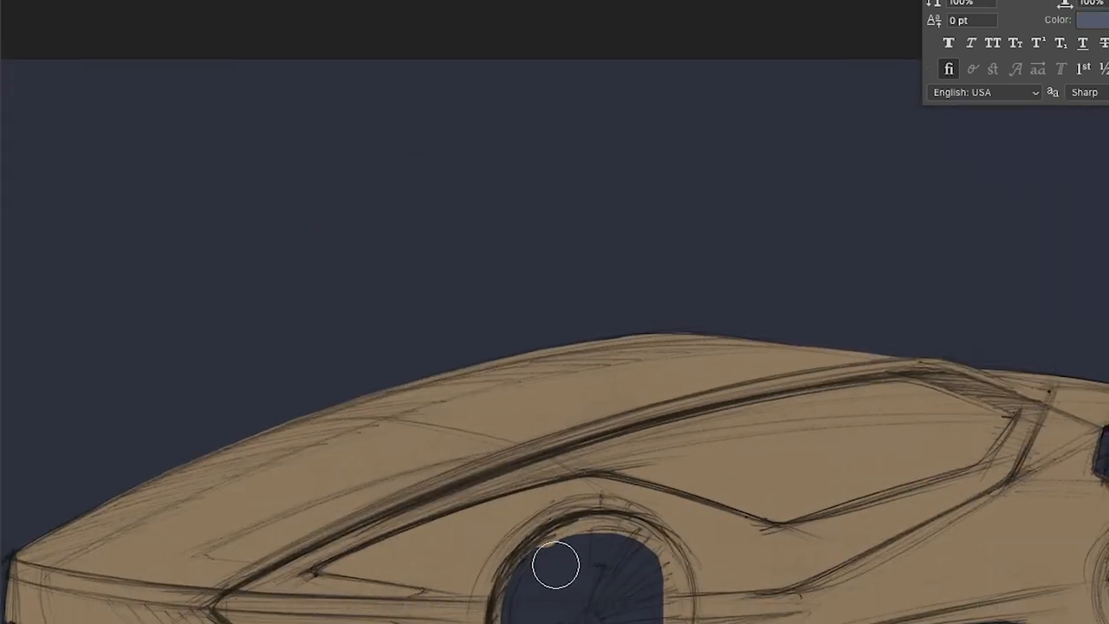
{"action": "left_click_drag", "start_coordinate": [555, 563], "coordinate": [662, 605]}
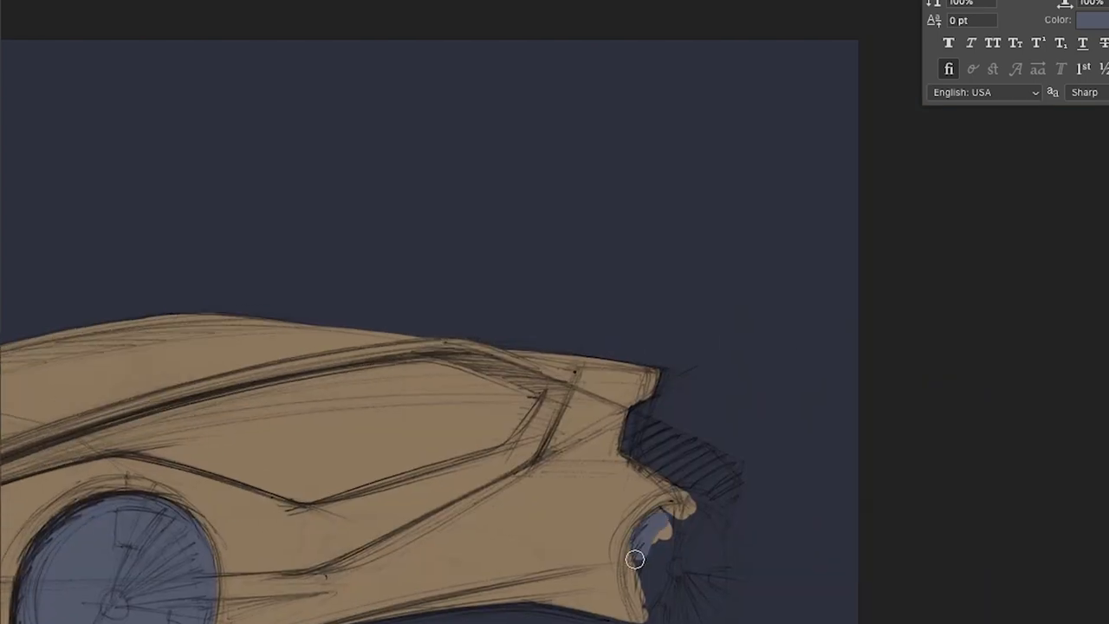
{"action": "left_click_drag", "start_coordinate": [634, 558], "coordinate": [701, 621]}
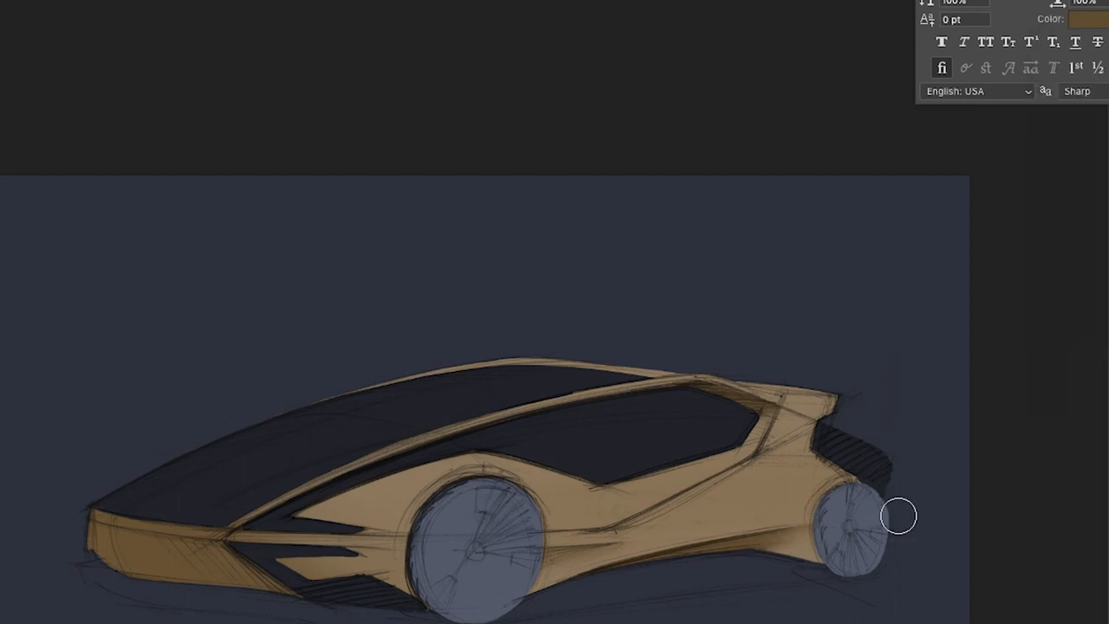
{"action": "mouse_move", "coordinate": [882, 563]}
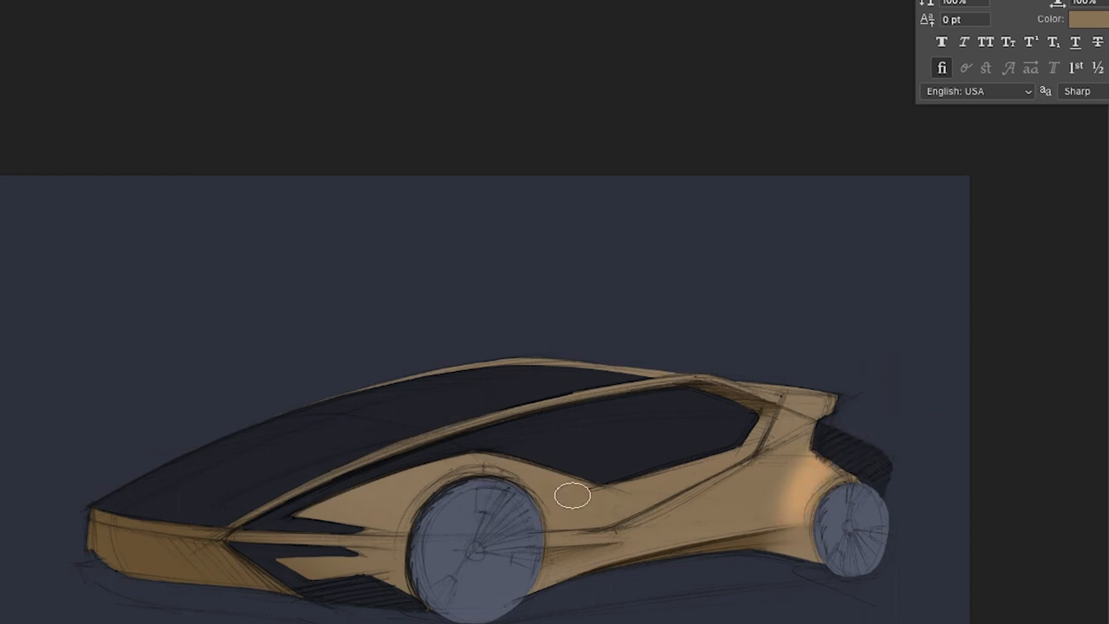
Step: Brush yellow-gold tones over the tan body along the upper flank
{"action": "left_click_drag", "start_coordinate": [572, 496], "coordinate": [756, 453]}
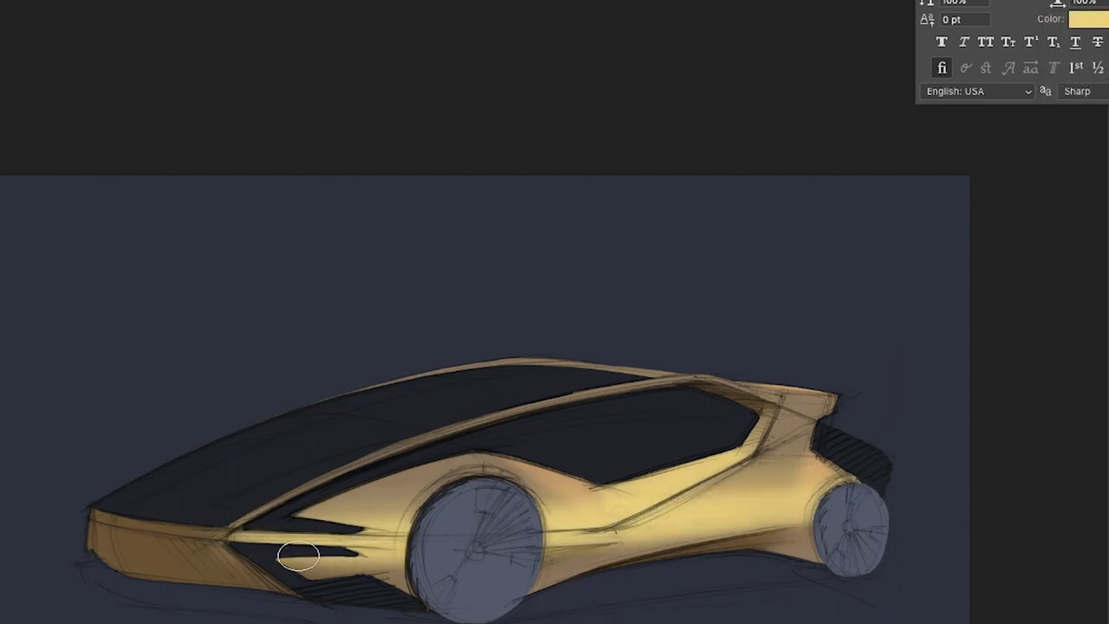
{"action": "left_click_drag", "start_coordinate": [301, 554], "coordinate": [839, 506]}
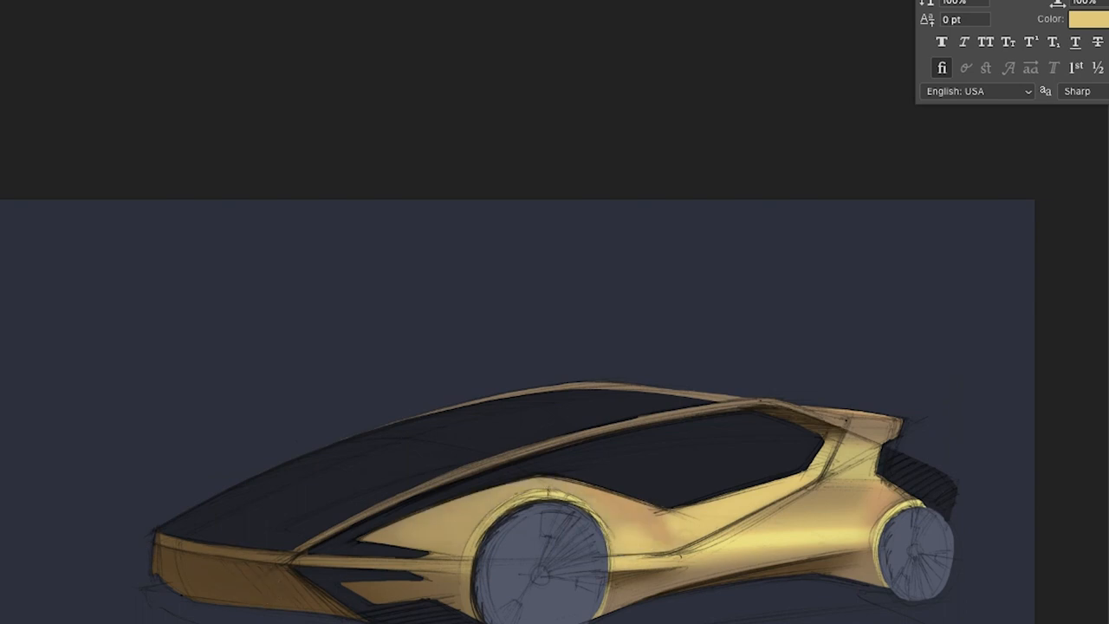
{"action": "mouse_move", "coordinate": [655, 390]}
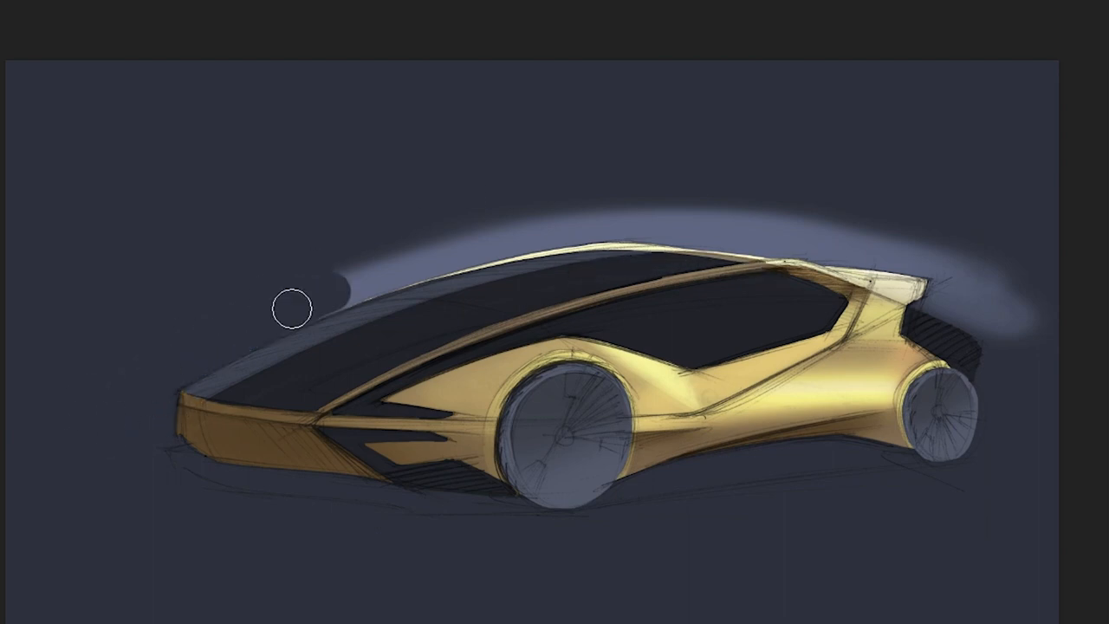
Step: Paint a soft light-blue glow in the background above the roofline
{"action": "left_click_drag", "start_coordinate": [291, 312], "coordinate": [532, 243]}
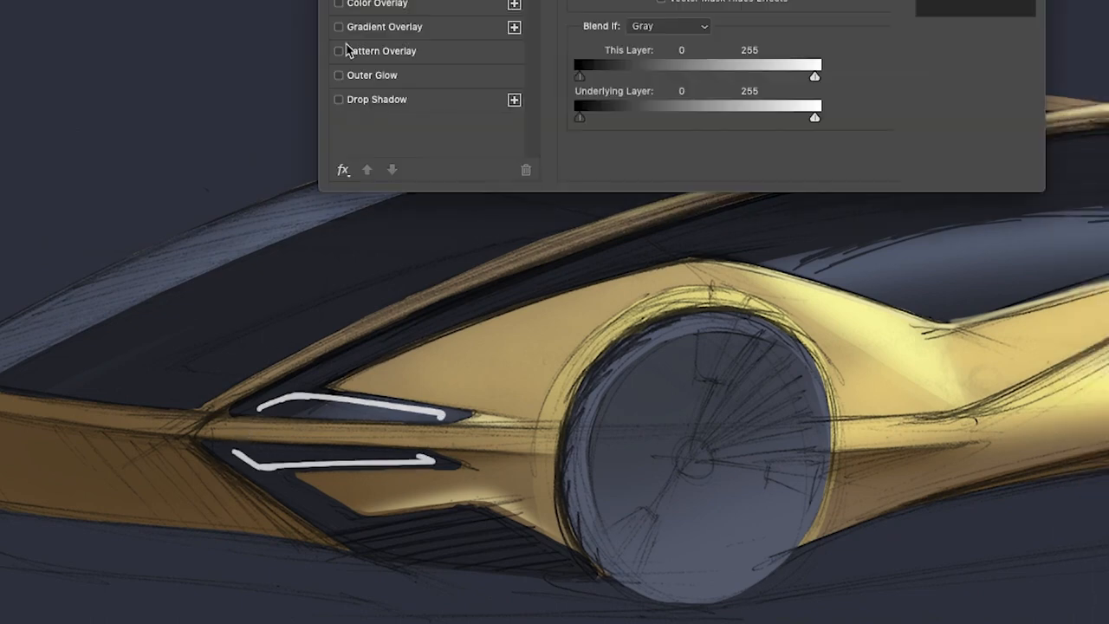
Step: Confirm the Layer Style effect settings for the headlight stroke layer with OK
{"action": "left_click", "coordinate": [339, 76]}
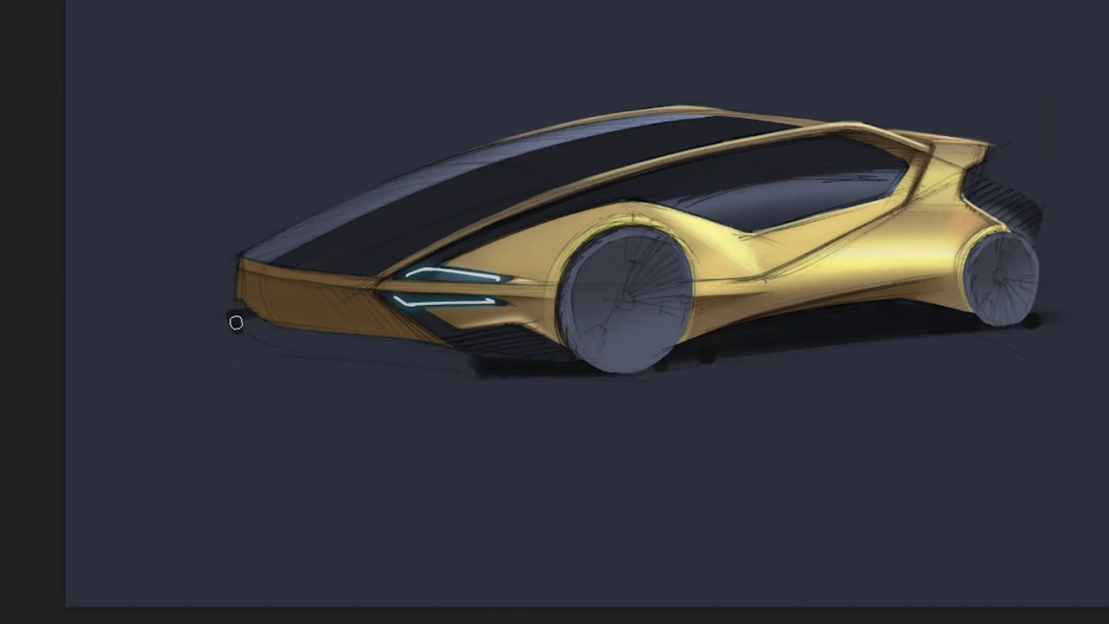
{"action": "left_click_drag", "start_coordinate": [236, 326], "coordinate": [627, 362]}
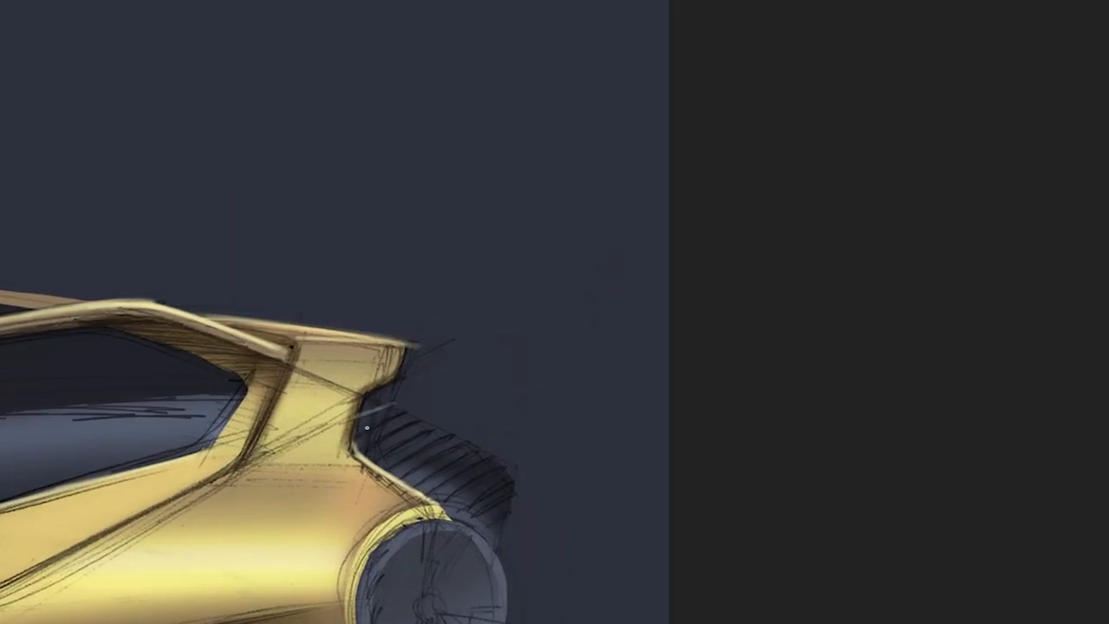
{"action": "left_click_drag", "start_coordinate": [367, 428], "coordinate": [461, 508]}
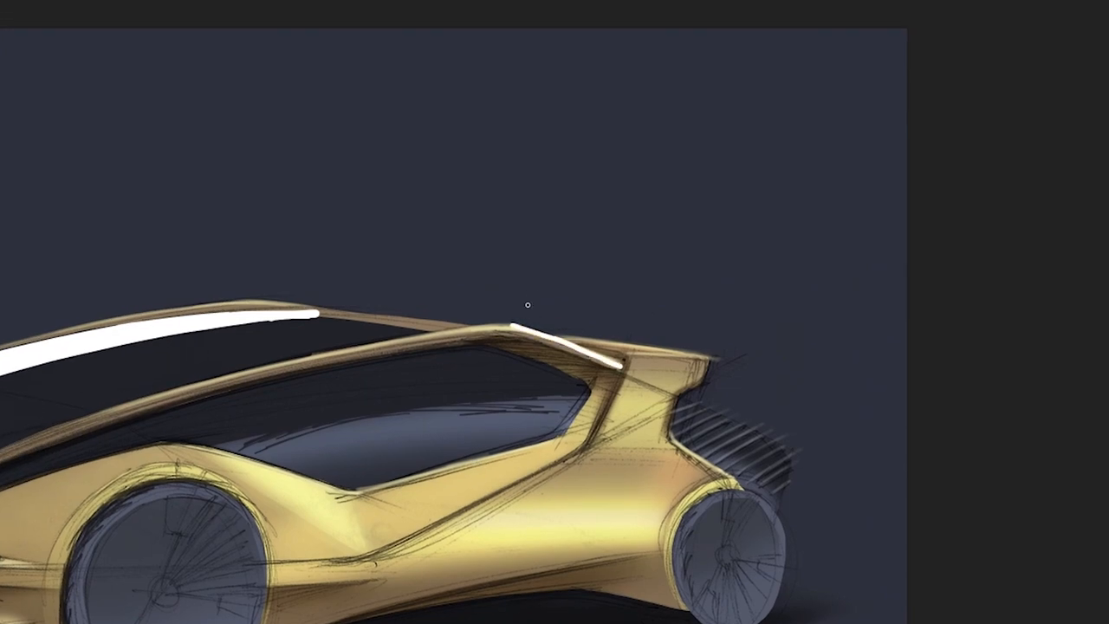
Step: Paint white highlight strokes down the rear pillar and along the rear edge
{"action": "left_click_drag", "start_coordinate": [607, 338], "coordinate": [667, 434]}
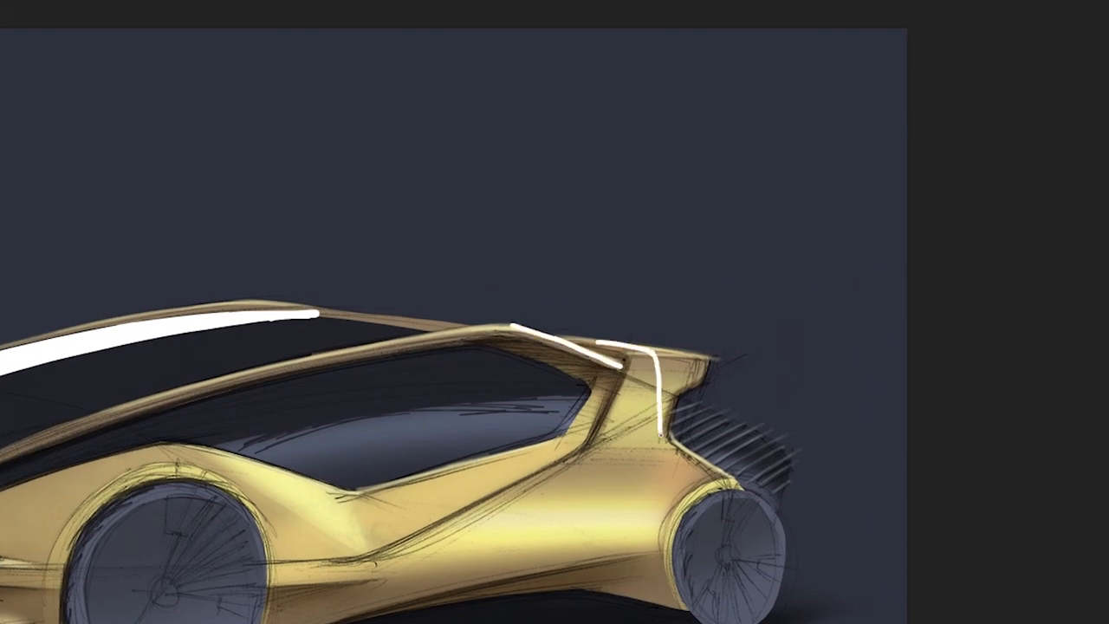
{"action": "left_click_drag", "start_coordinate": [669, 398], "coordinate": [731, 485]}
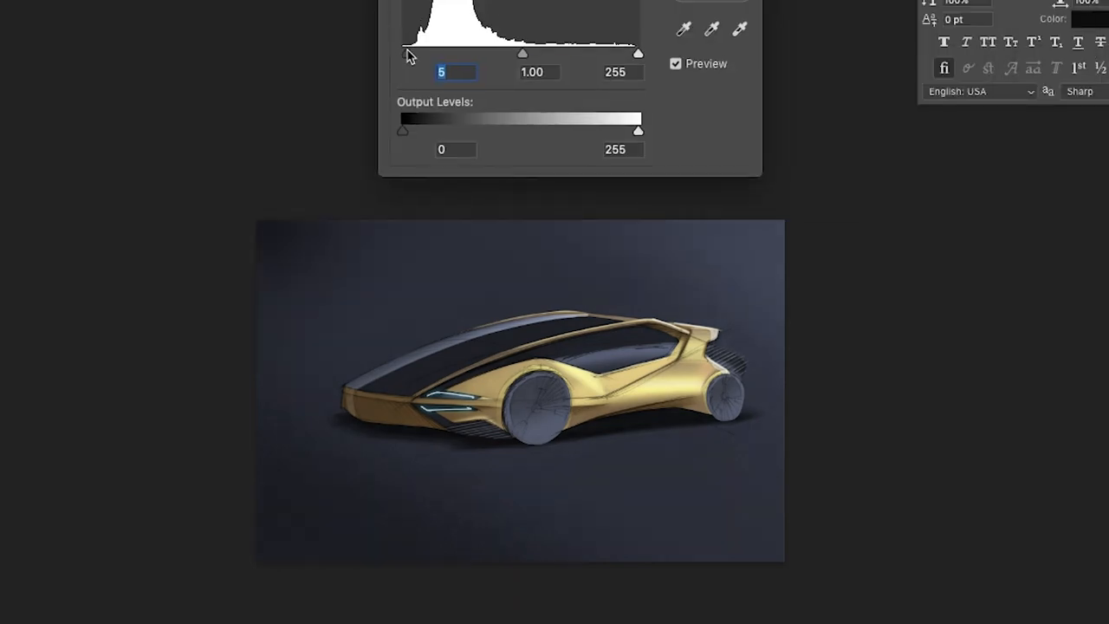
Step: Set Levels input sliders to 8, 0.94 and 241 to raise overall contrast
{"action": "left_click_drag", "start_coordinate": [638, 54], "coordinate": [624, 53]}
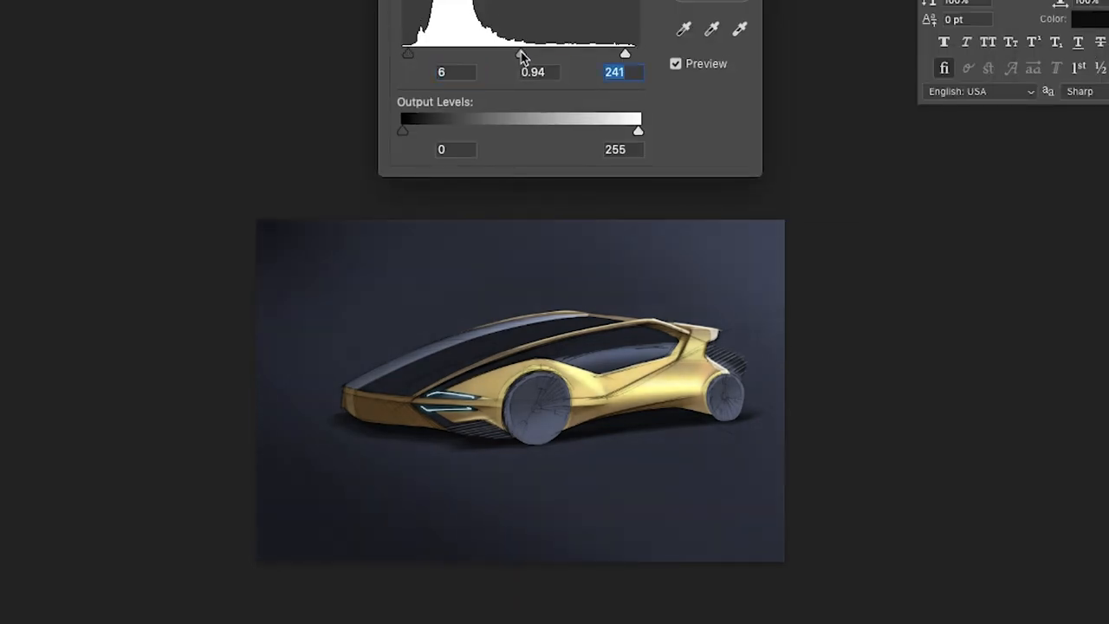